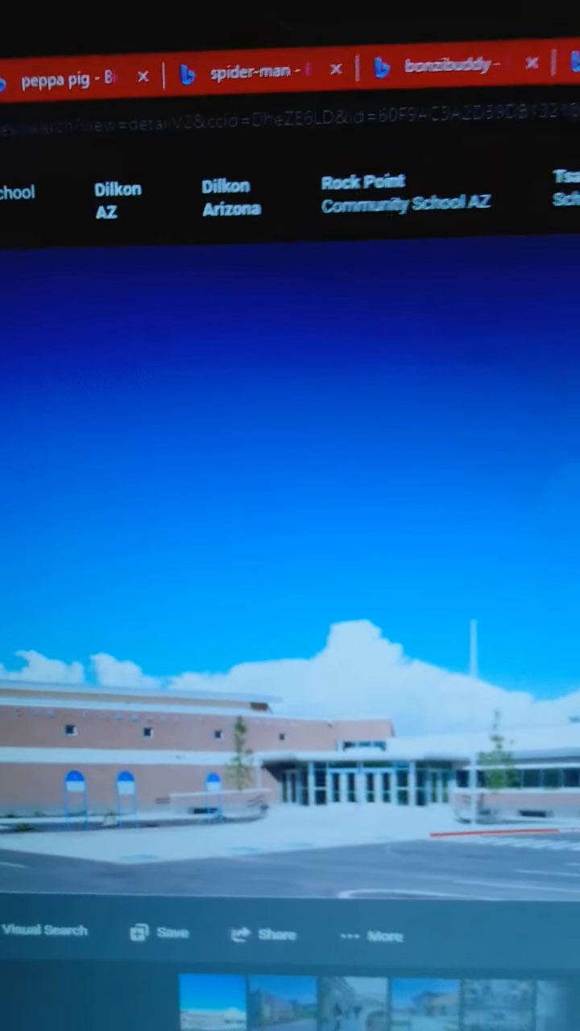
pyautogui.scroll(-3)
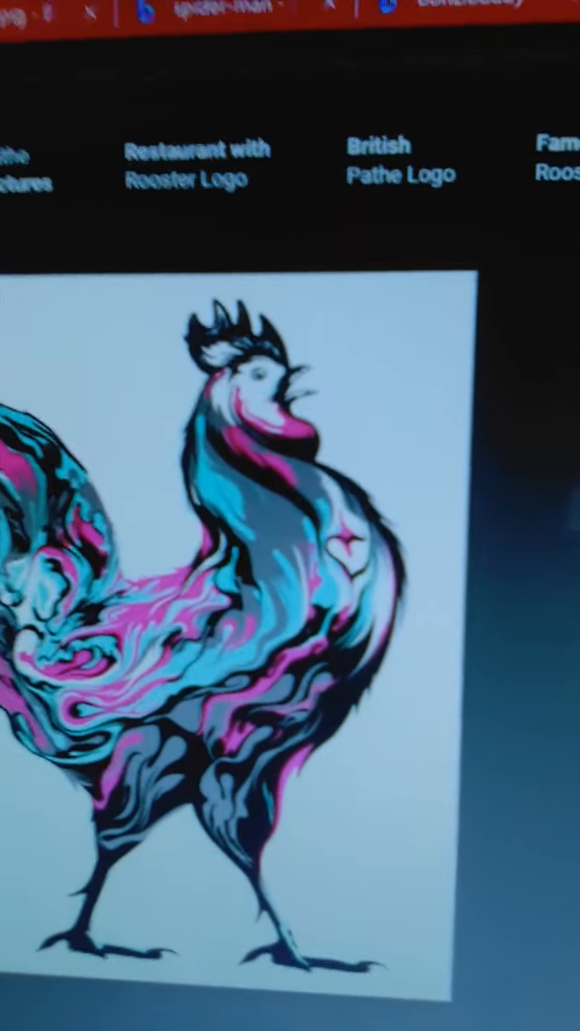
pyautogui.scroll(-3)
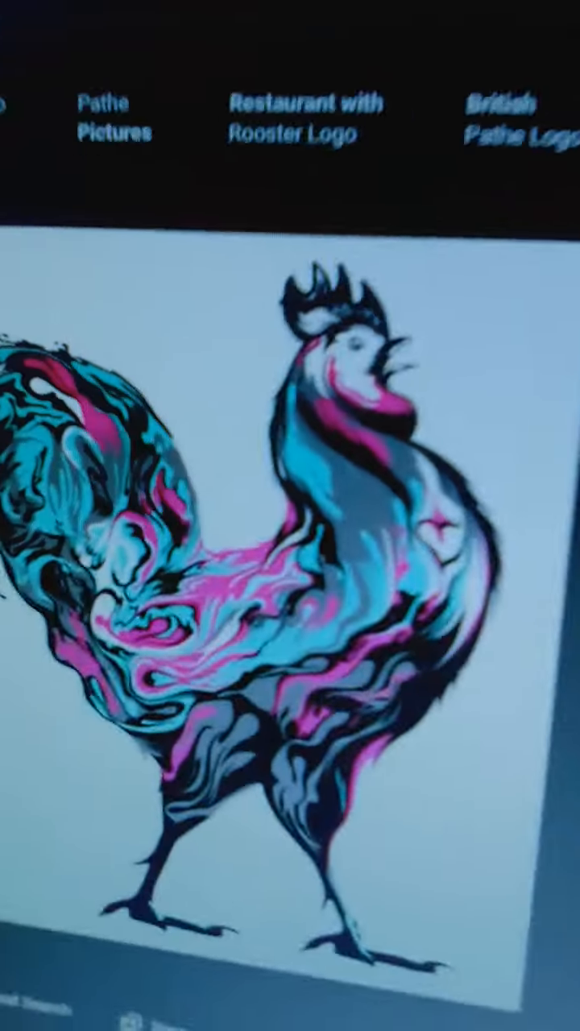